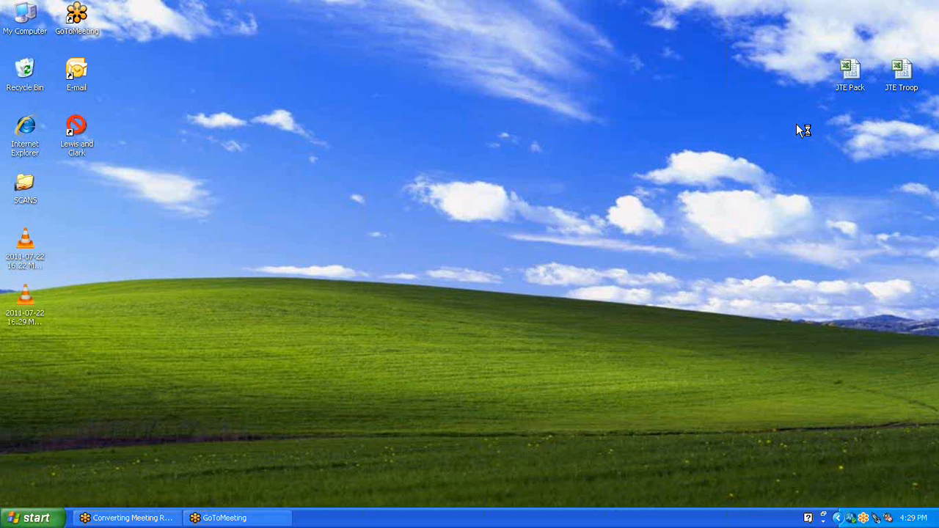
{"action": "mouse_move", "coordinate": [512, 120]}
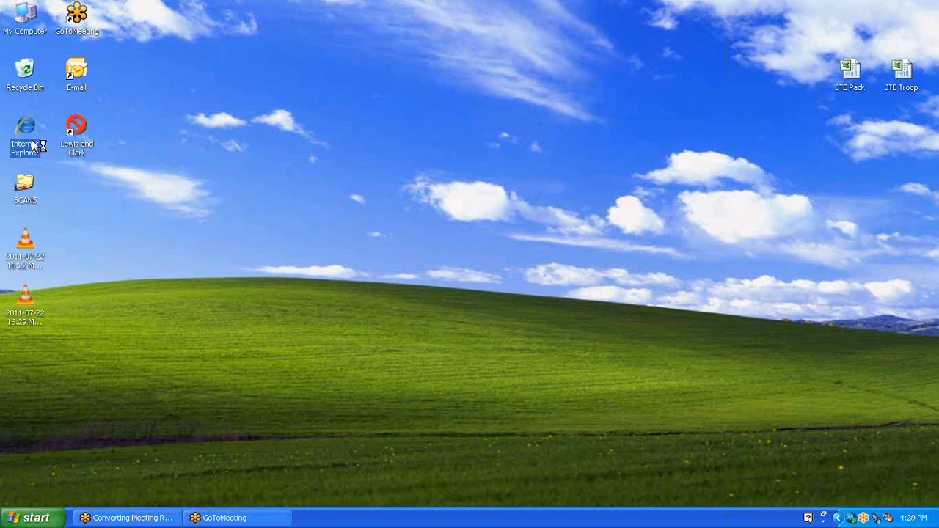
{"action": "mouse_move", "coordinate": [167, 176]}
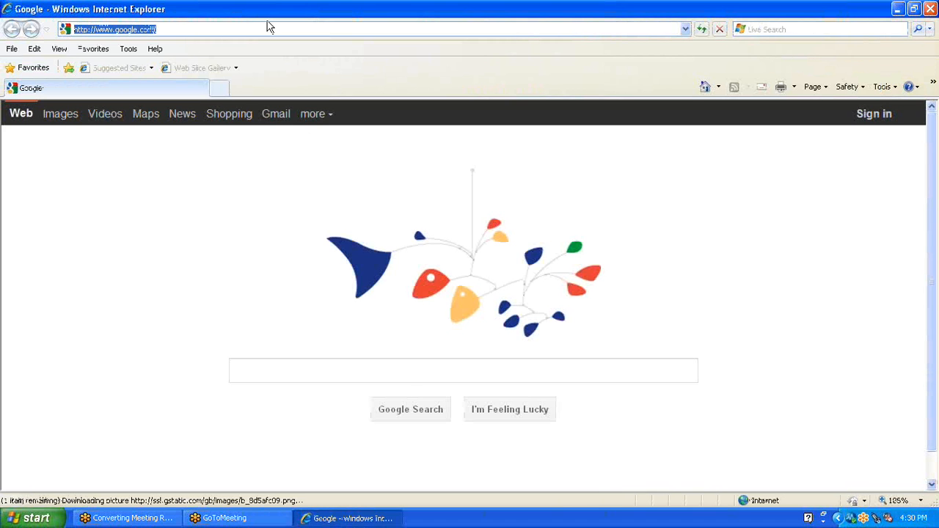
{"action": "type", "text": "www.mac-bsa.or"}
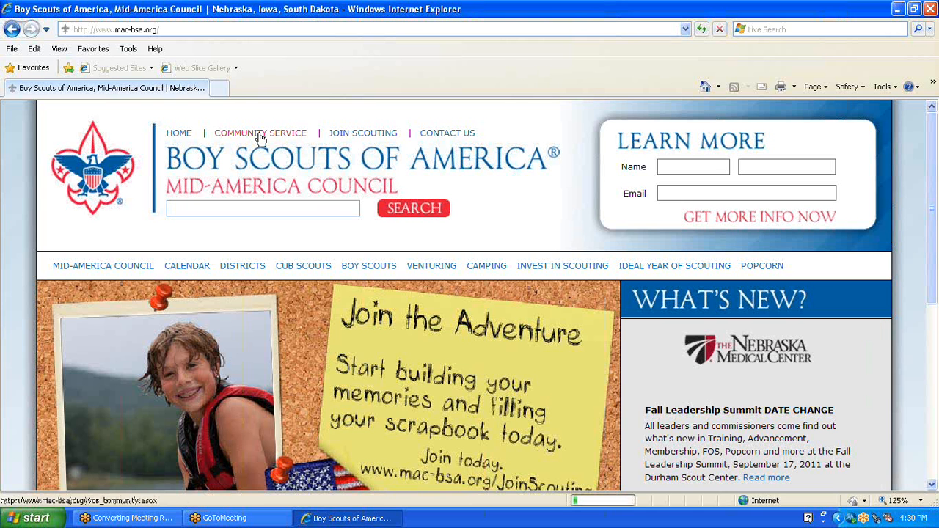
{"action": "left_click", "coordinate": [260, 132]}
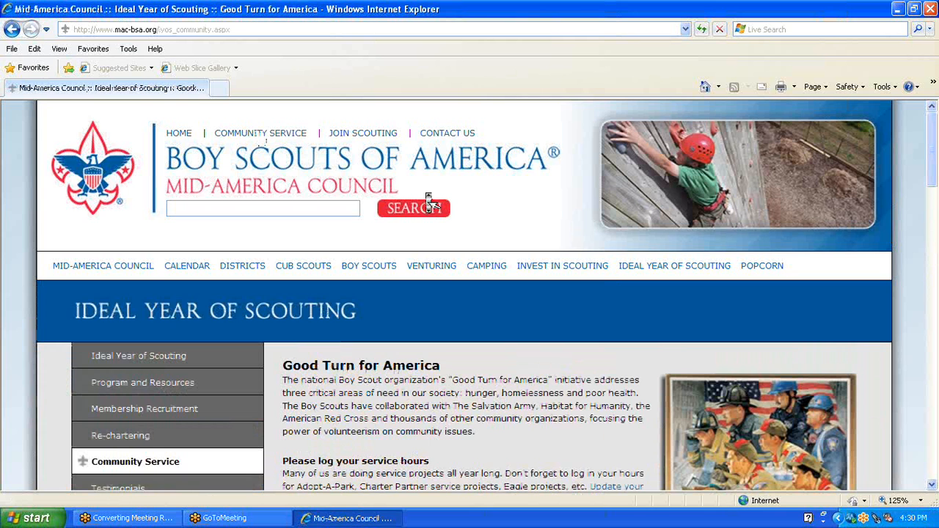
{"action": "scroll", "scroll_direction": "down", "scroll_amount": 3}
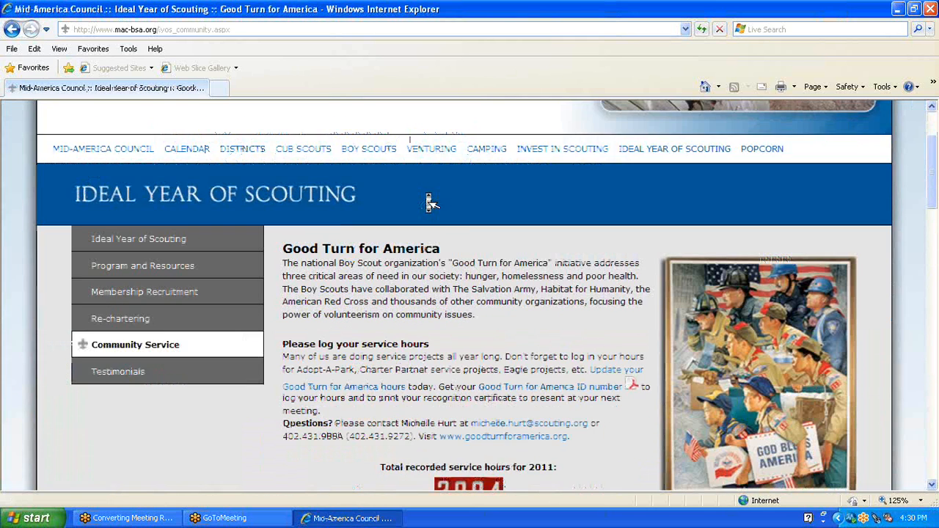
{"action": "scroll", "scroll_direction": "down", "scroll_amount": 3}
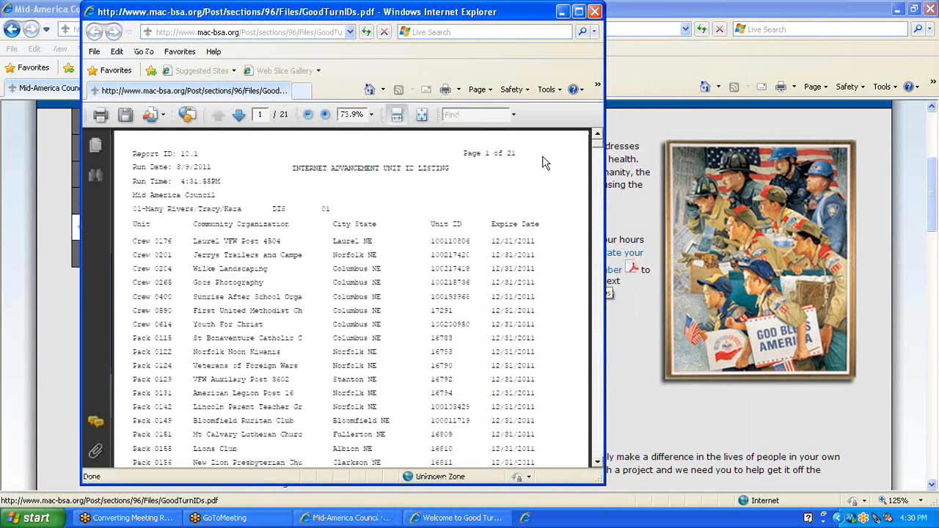
Page and scroll through the unit listing PDF to the Crew 0342 entry
{"action": "scroll", "scroll_direction": "down", "scroll_amount": 3}
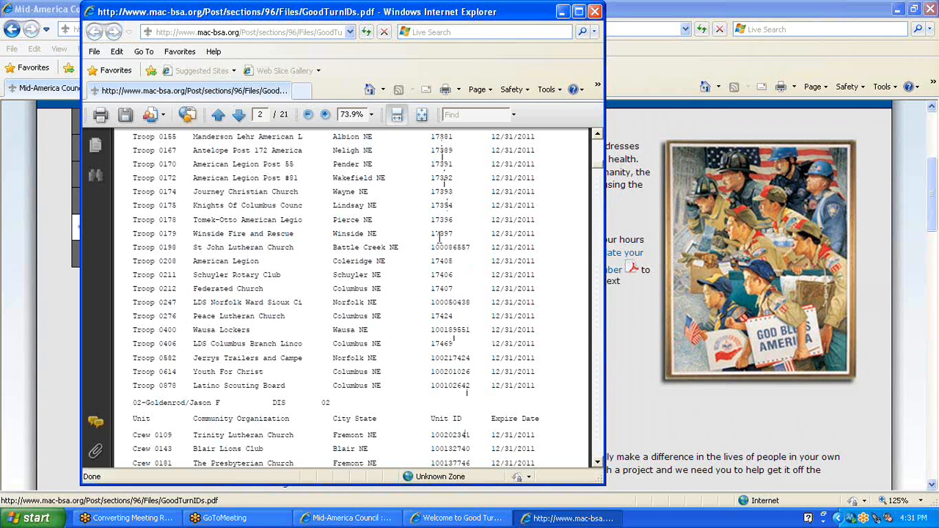
{"action": "mouse_move", "coordinate": [439, 235]}
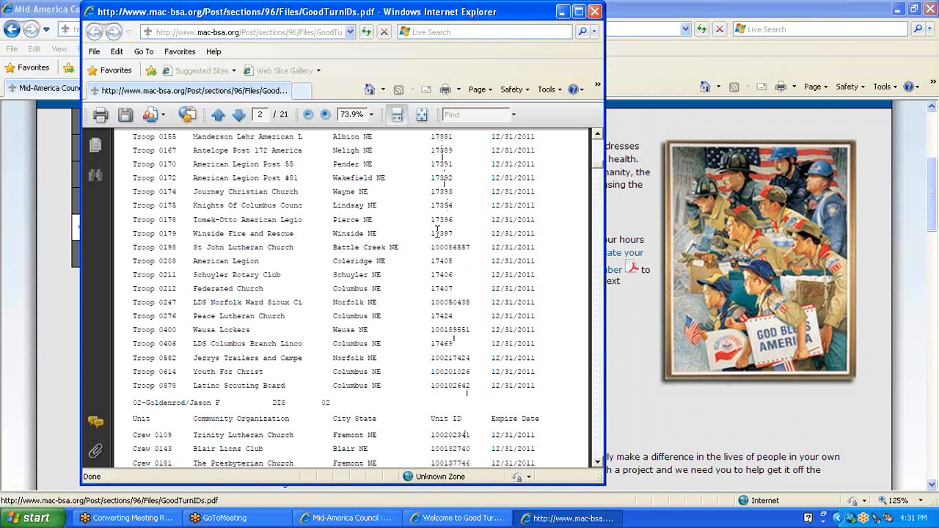
{"action": "mouse_move", "coordinate": [602, 179]}
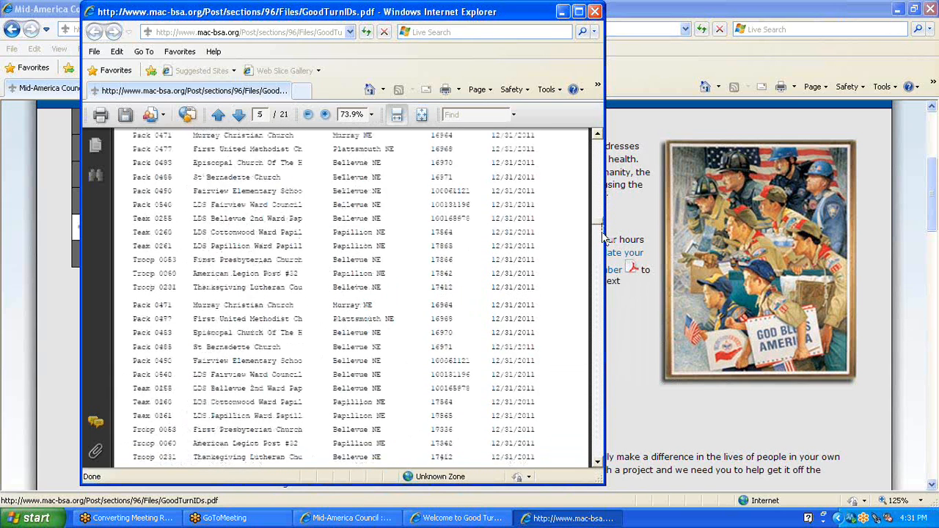
{"action": "scroll", "scroll_direction": "down", "scroll_amount": 3}
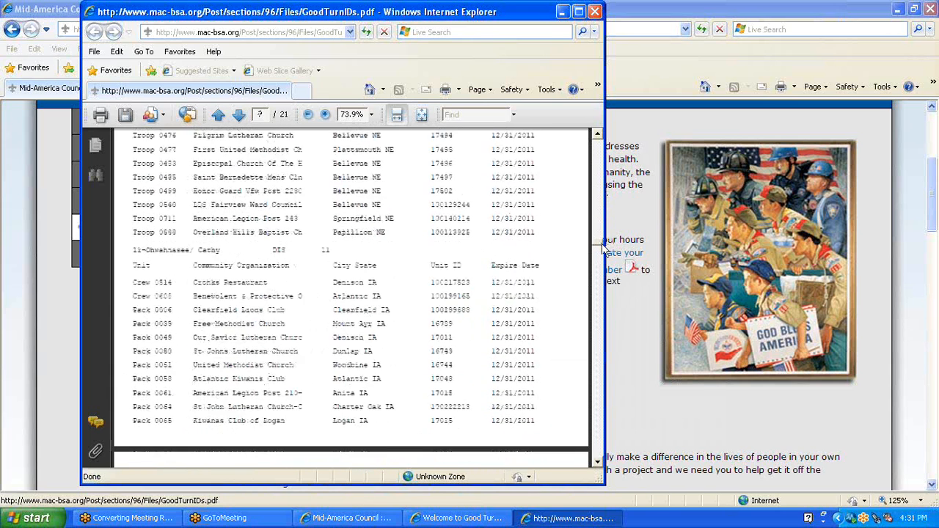
{"action": "left_click", "coordinate": [237, 115]}
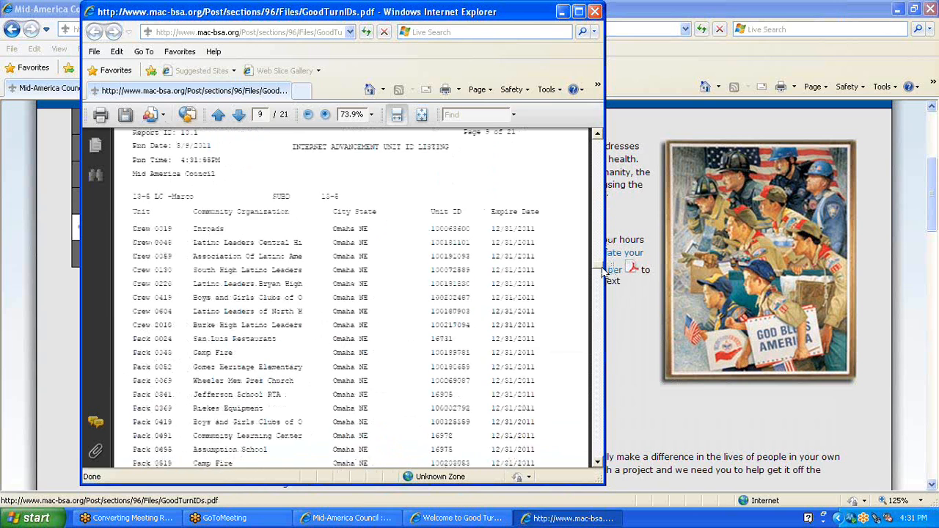
{"action": "left_click", "coordinate": [238, 115]}
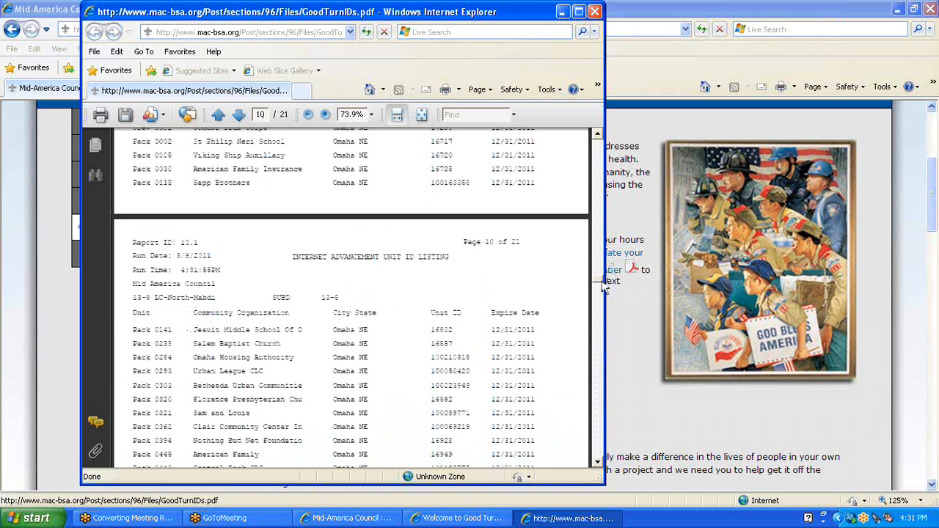
{"action": "scroll", "scroll_direction": "down", "scroll_amount": 3}
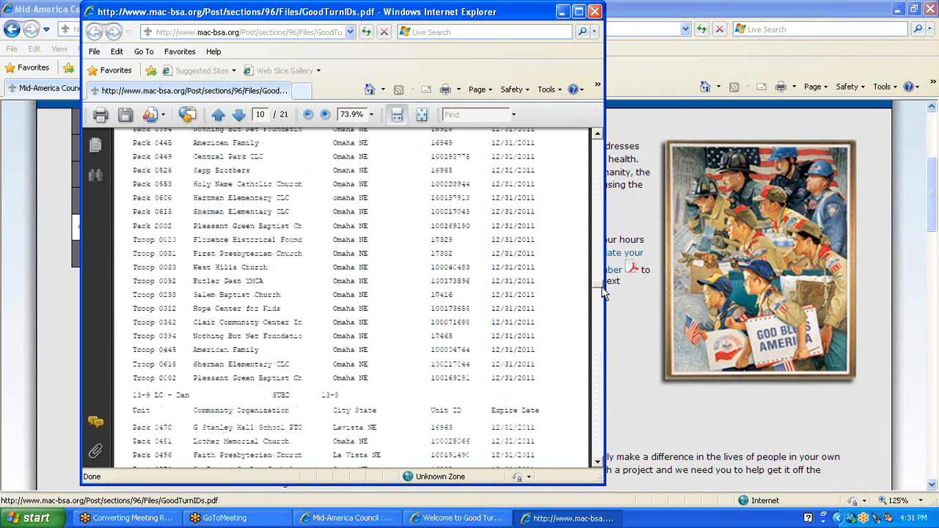
{"action": "scroll", "scroll_direction": "down", "scroll_amount": 3}
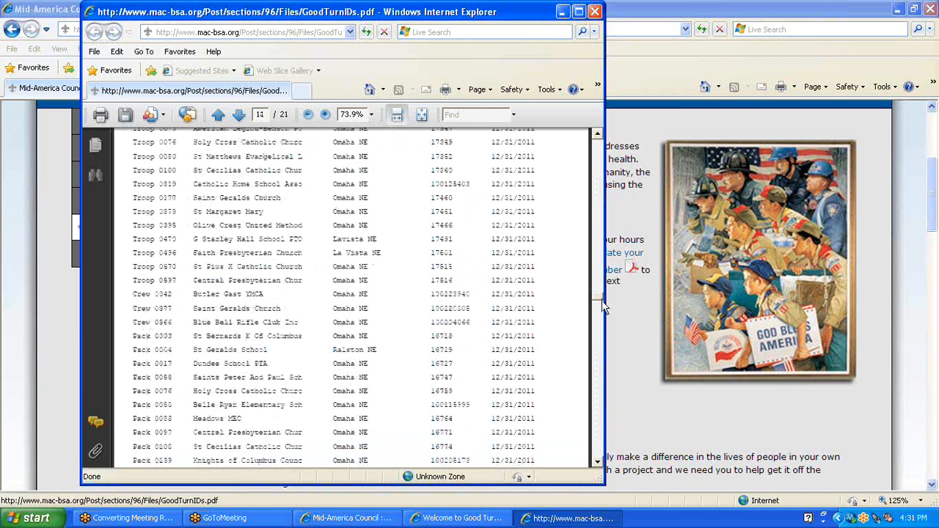
{"action": "scroll", "scroll_direction": "down", "scroll_amount": 3}
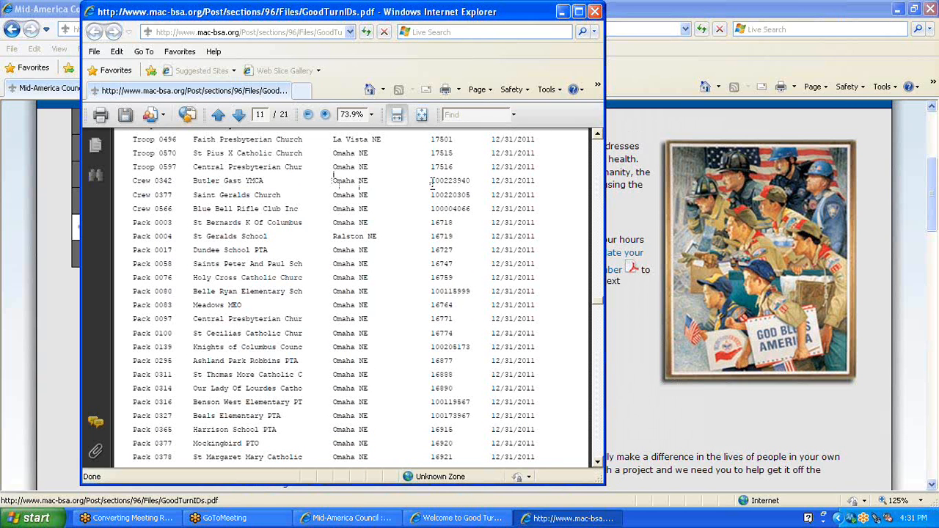
Select and copy Crew 0342's unit ID 100223940
{"action": "double_click", "coordinate": [449, 181]}
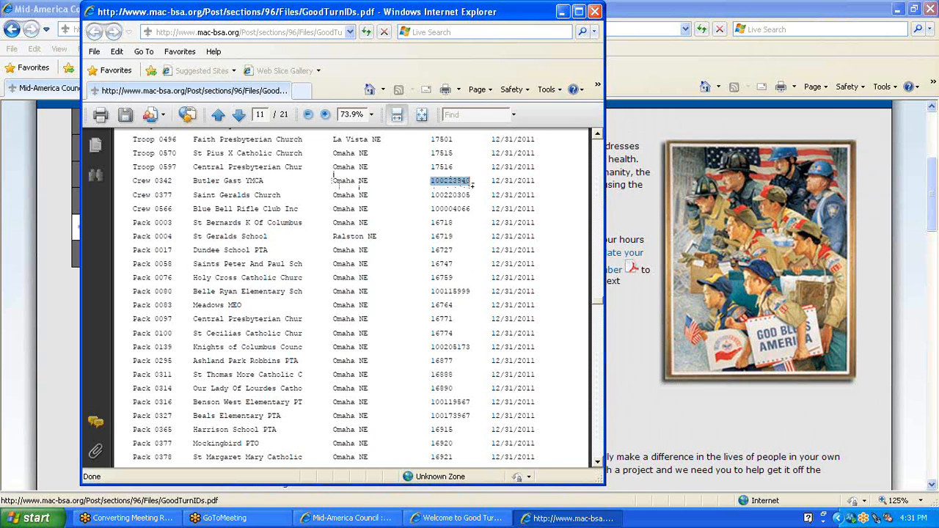
{"action": "right_click", "coordinate": [452, 180]}
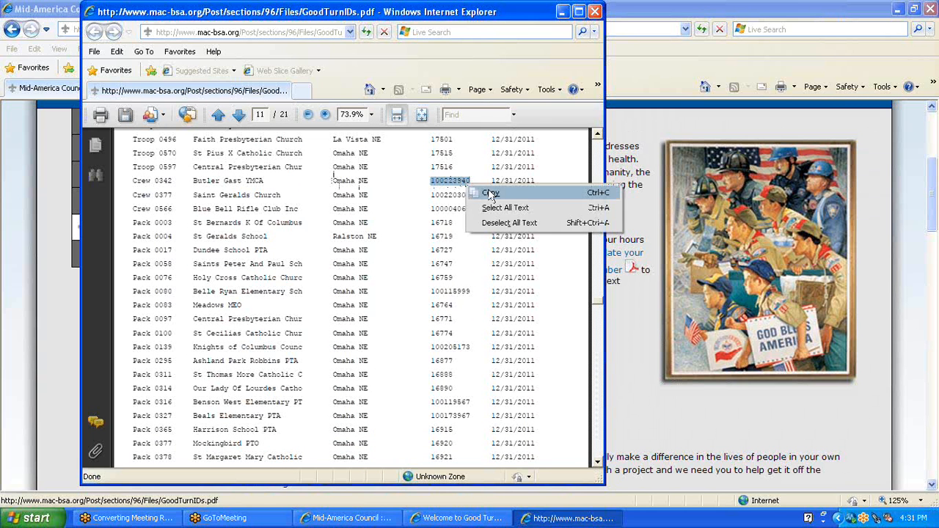
{"action": "left_click", "coordinate": [490, 194]}
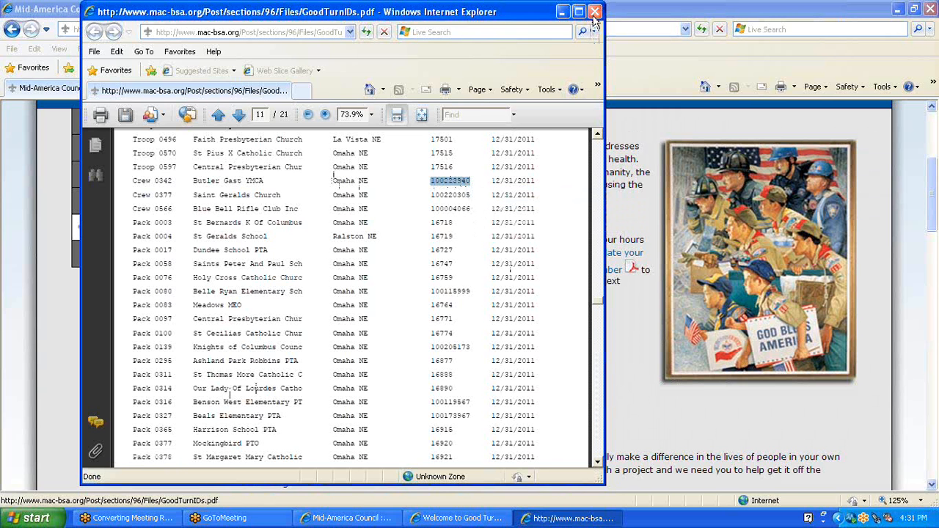
Close the unit listing and accept the confidentiality statement to reach the blank registration form
{"action": "left_click", "coordinate": [594, 12]}
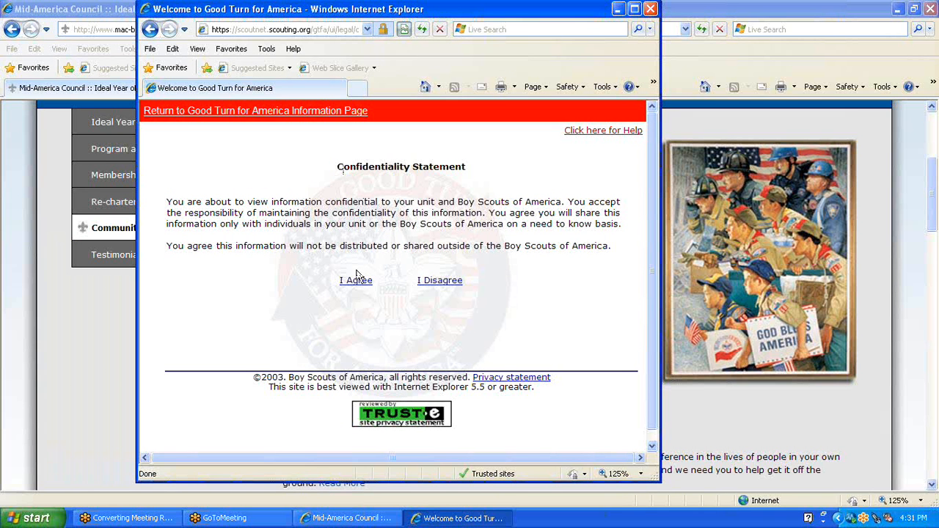
{"action": "mouse_move", "coordinate": [355, 285]}
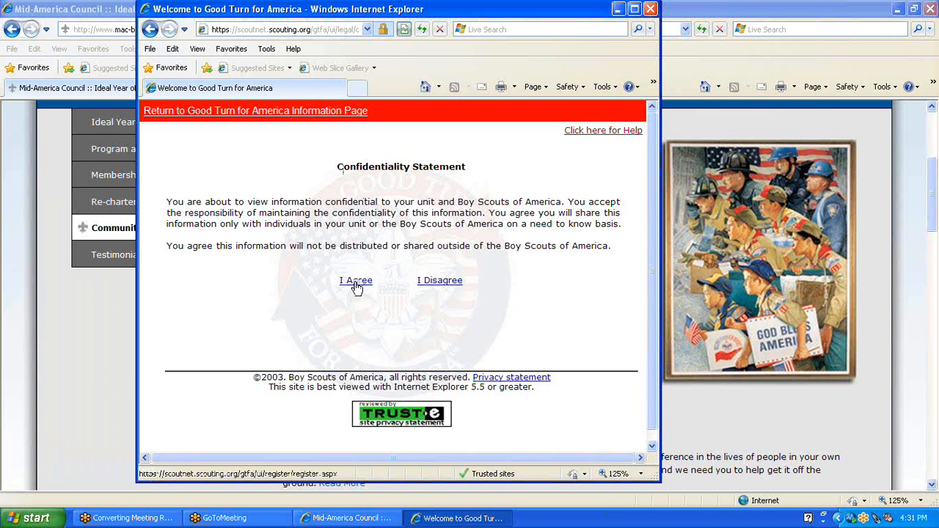
{"action": "left_click", "coordinate": [355, 280]}
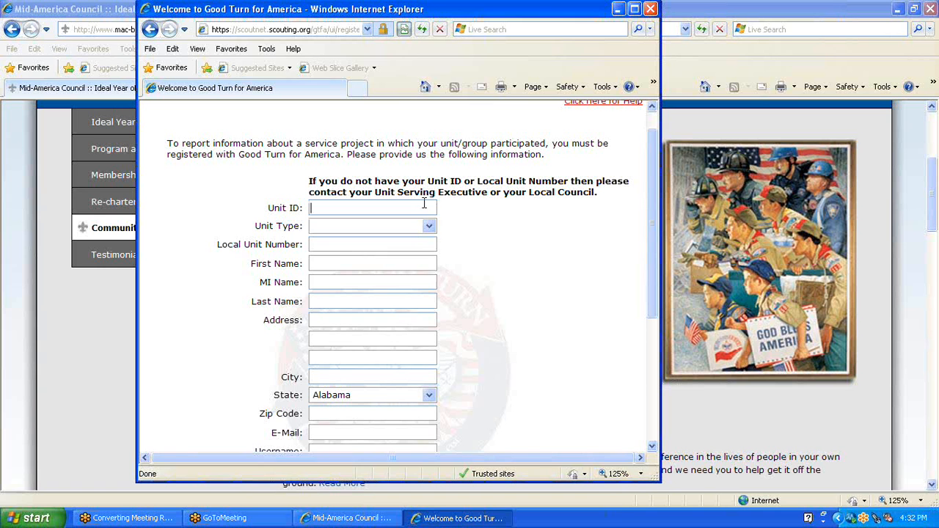
{"action": "type", "text": "100223940"}
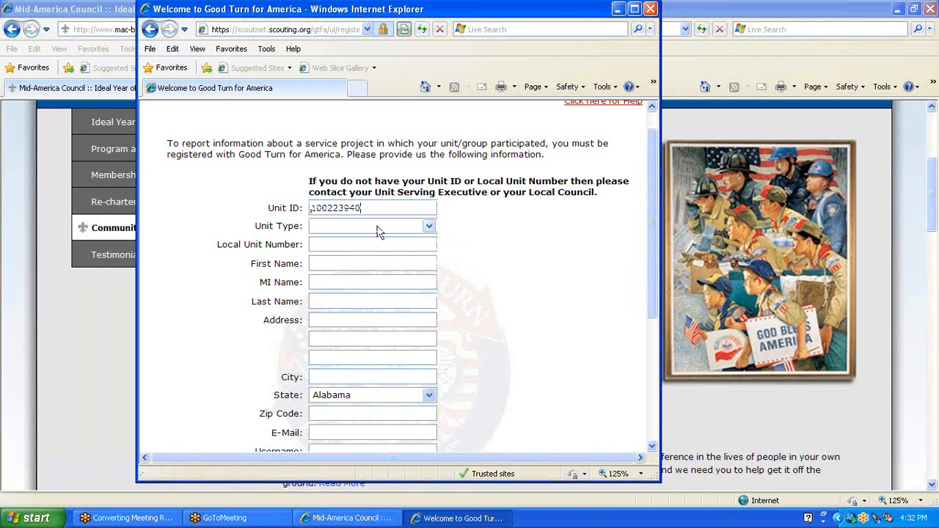
{"action": "left_click", "coordinate": [428, 226]}
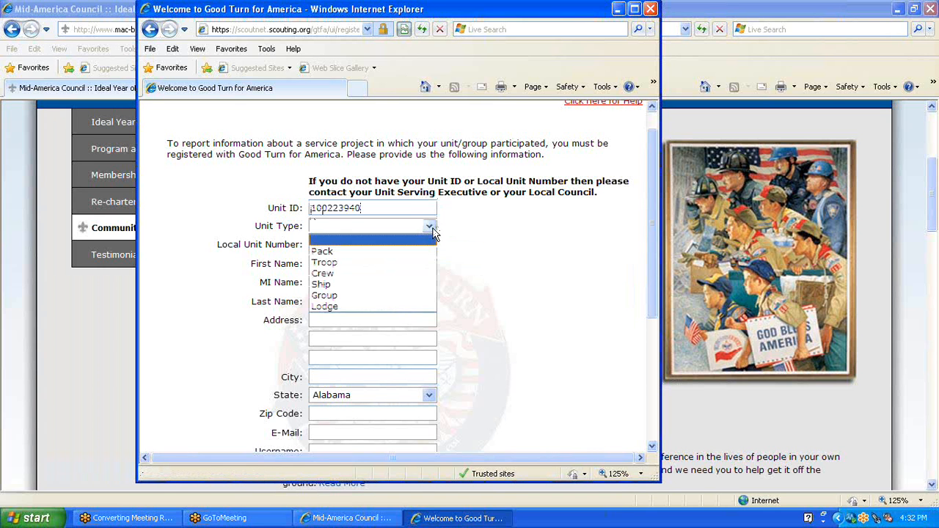
{"action": "left_click", "coordinate": [323, 273]}
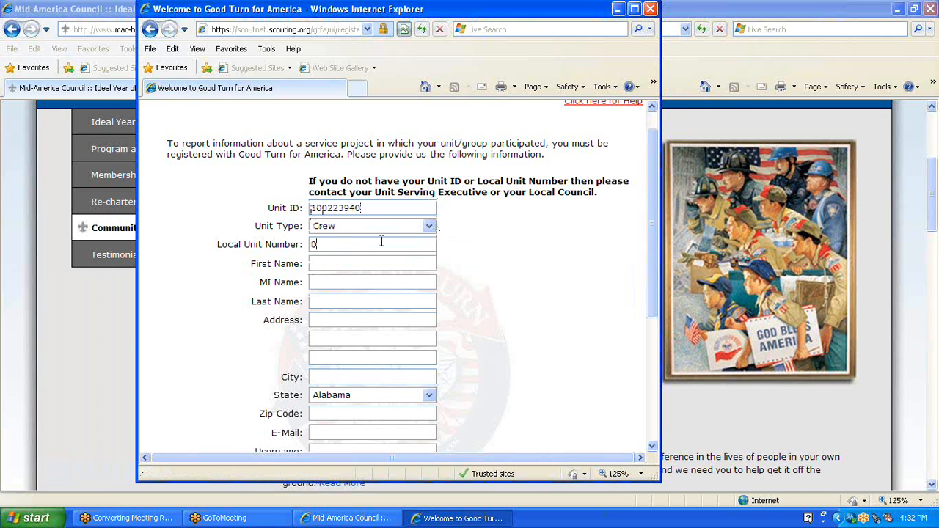
{"action": "type", "text": "342"}
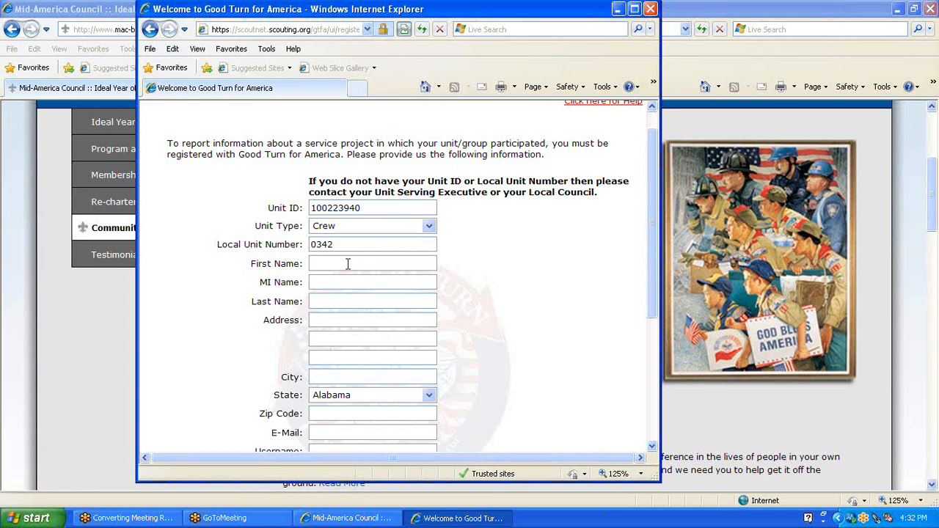
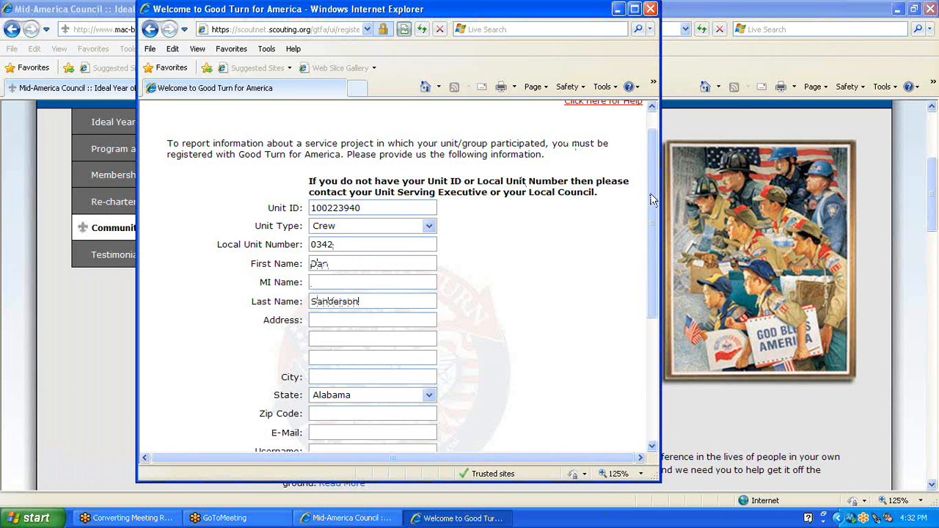
{"action": "scroll", "scroll_direction": "down", "scroll_amount": 3}
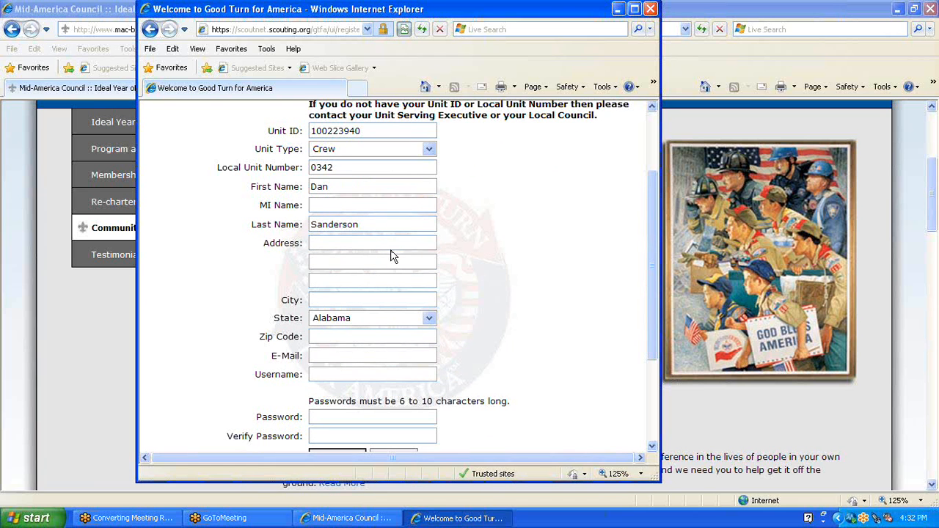
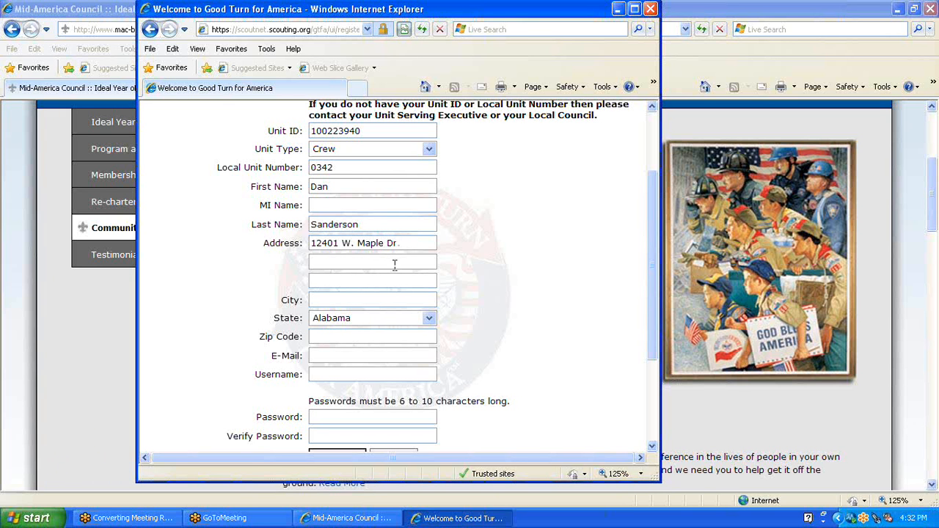
{"action": "mouse_move", "coordinate": [516, 166]}
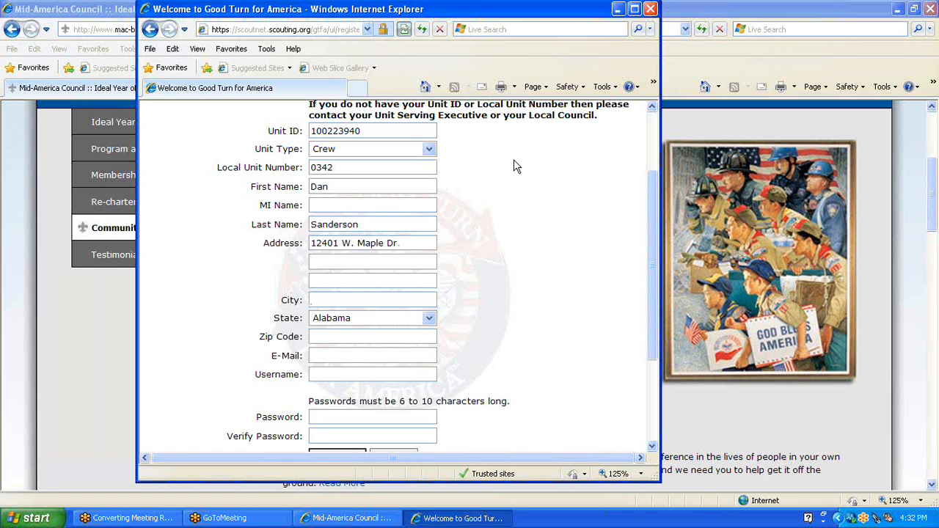
{"action": "type", "text": "Omaha"}
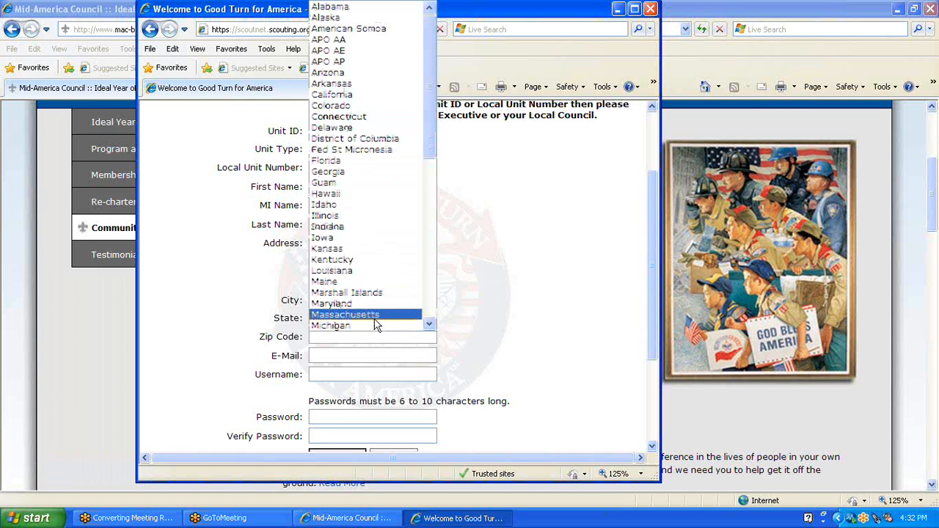
{"action": "left_click", "coordinate": [331, 317]}
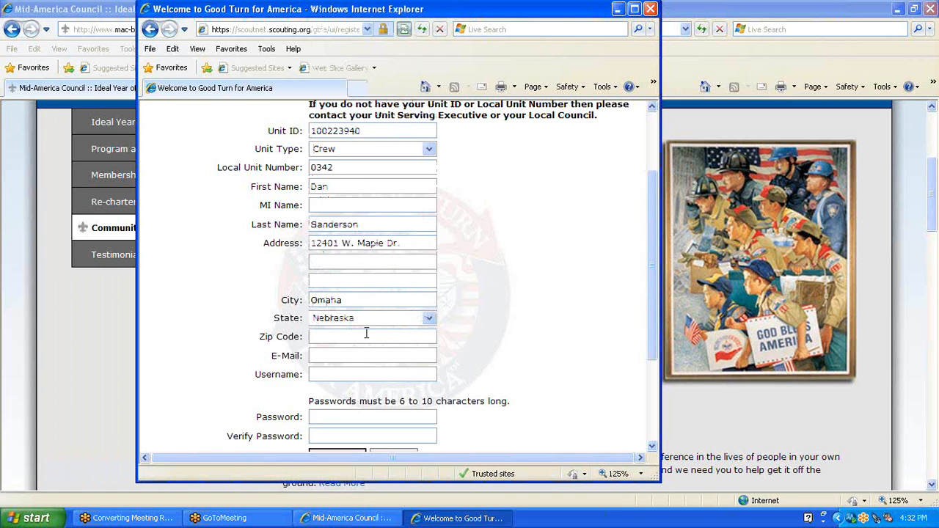
{"action": "type", "text": "681"}
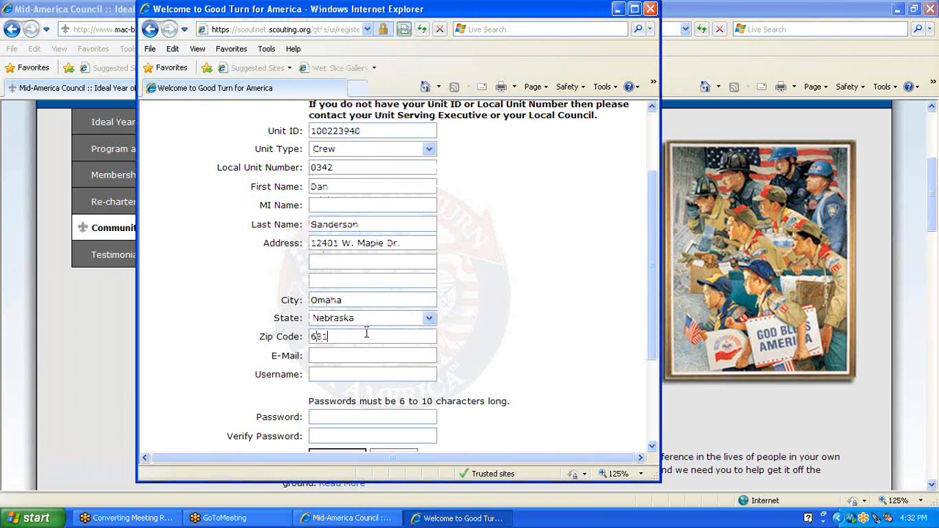
{"action": "type", "text": "68164"}
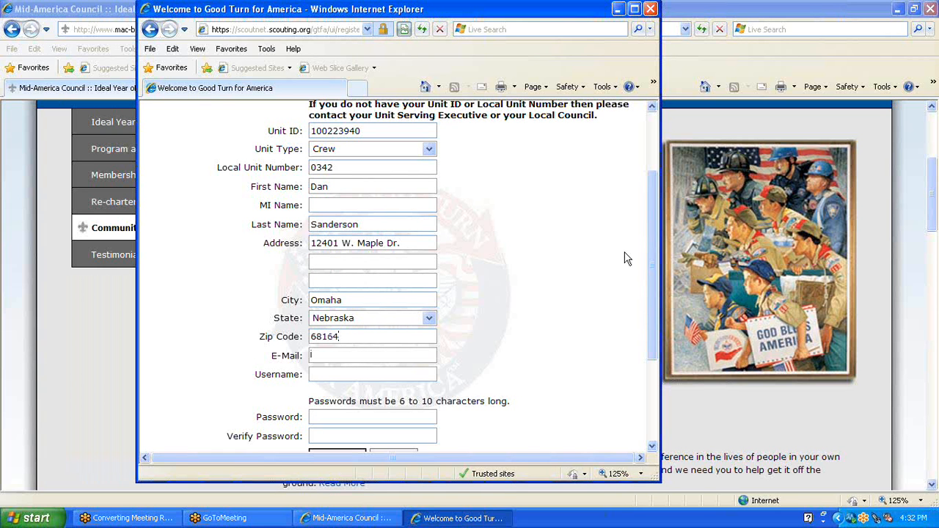
{"action": "scroll", "scroll_direction": "down", "scroll_amount": 3}
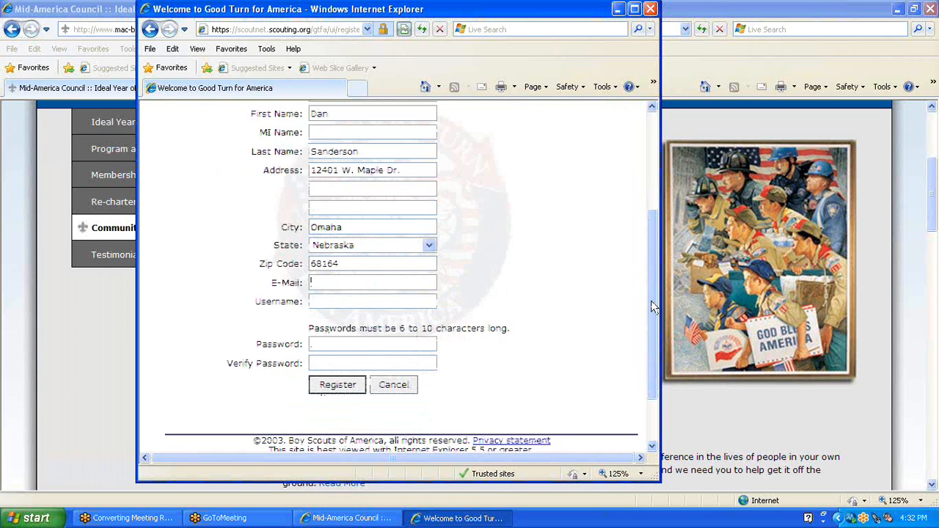
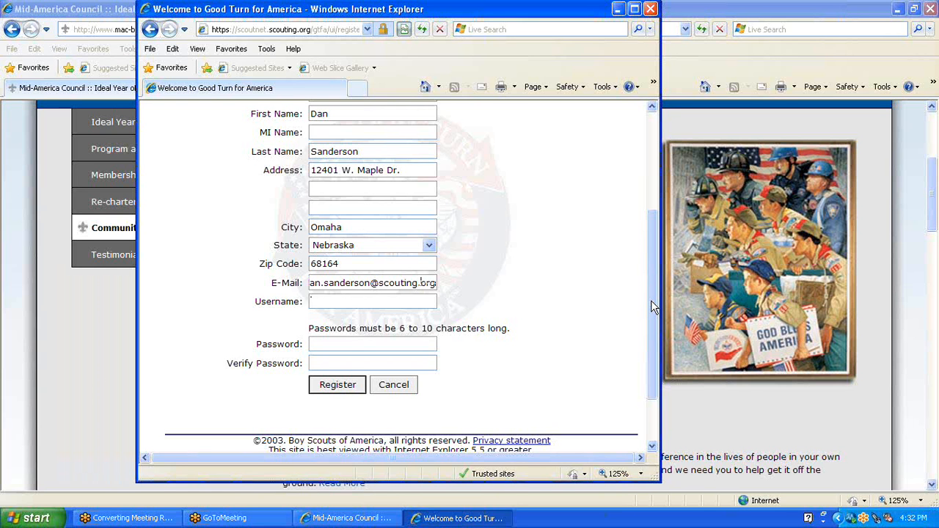
{"action": "type", "text": "Crew 0342"}
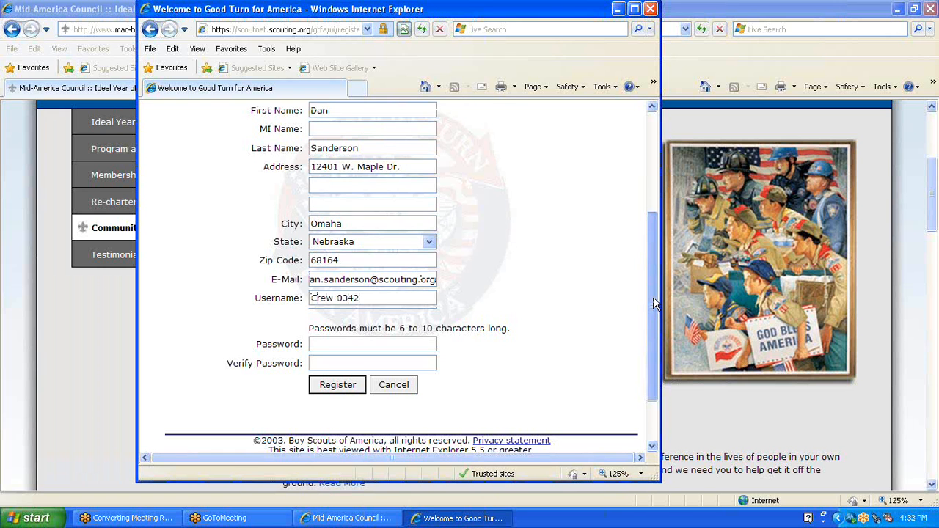
{"action": "scroll", "scroll_direction": "down", "scroll_amount": 3}
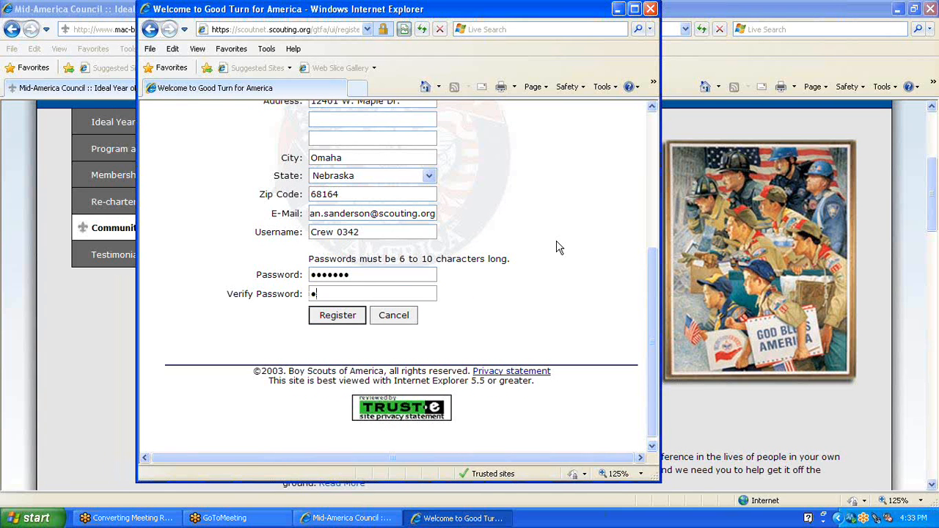
{"action": "type", "text": "•••••"}
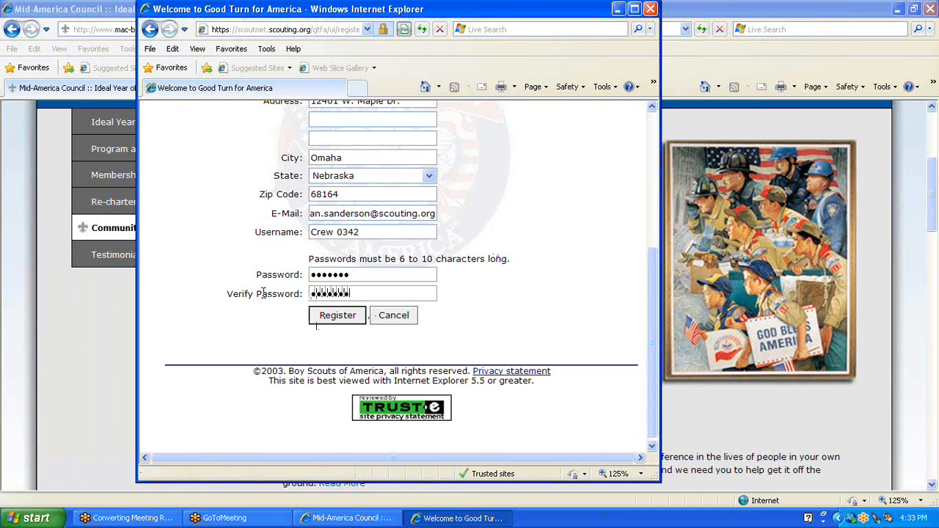
{"action": "left_click", "coordinate": [337, 314]}
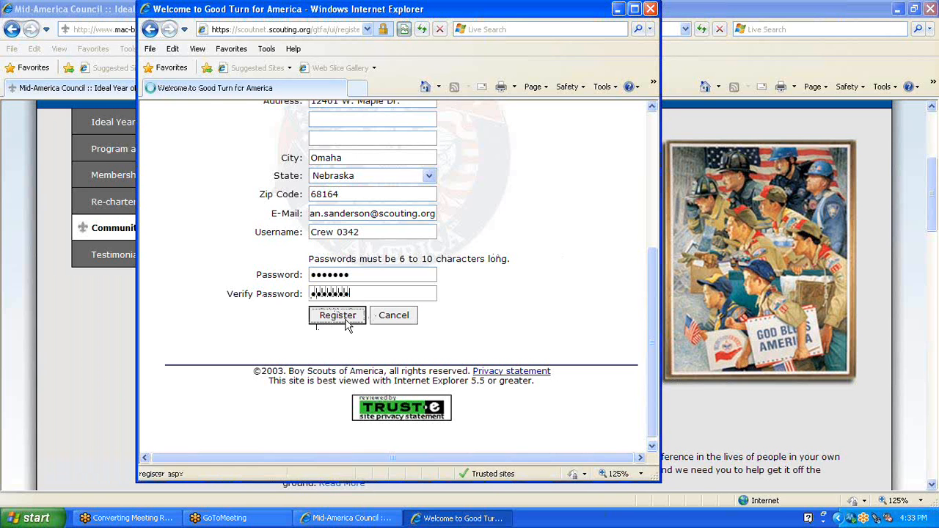
Submit the form and scroll to the invalid-username error at the username fields
{"action": "left_click", "coordinate": [338, 314]}
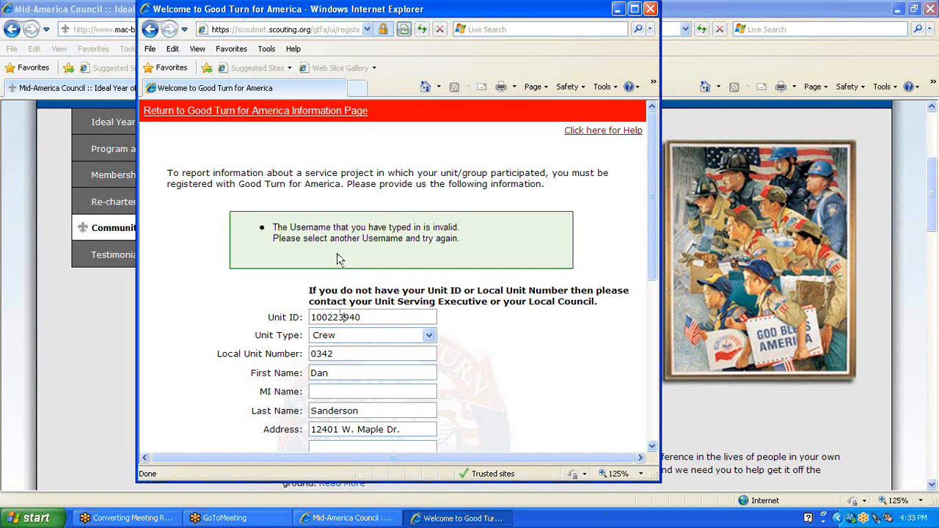
{"action": "mouse_move", "coordinate": [475, 247]}
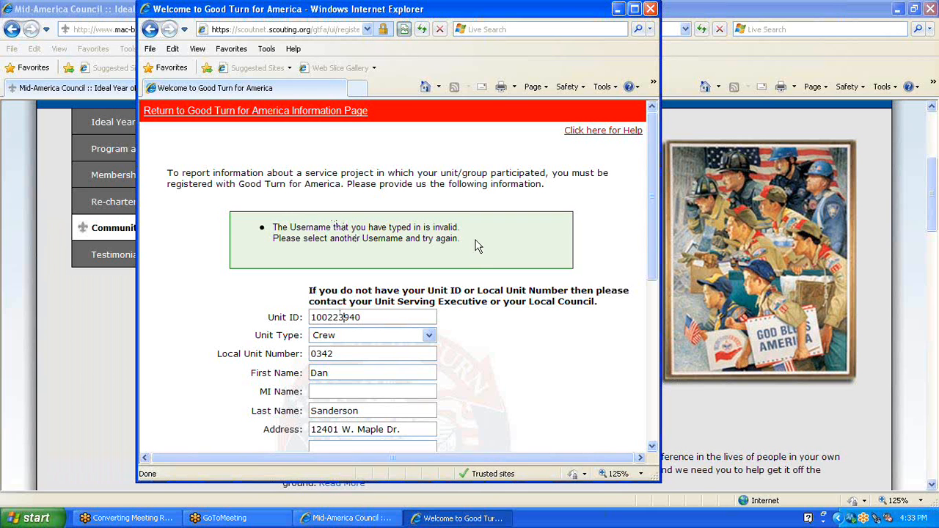
{"action": "mouse_move", "coordinate": [673, 162]}
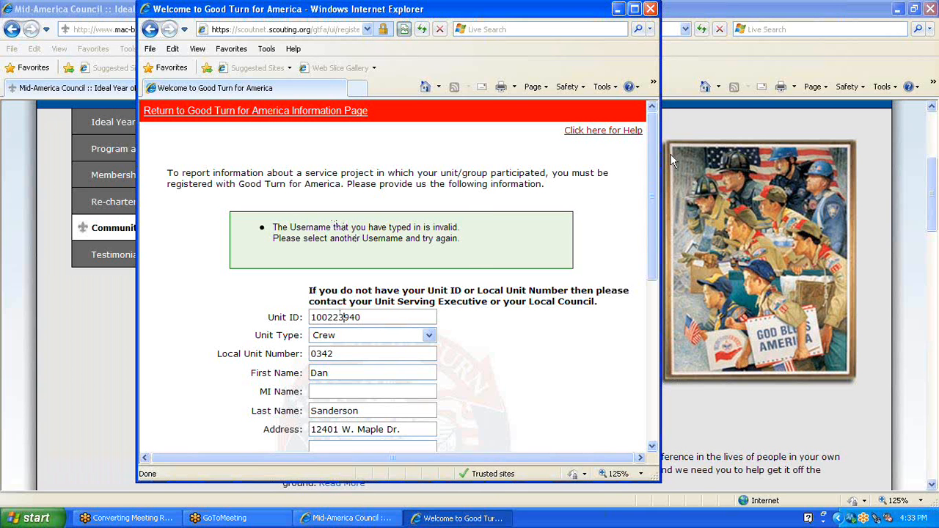
{"action": "scroll", "scroll_direction": "down", "scroll_amount": 3}
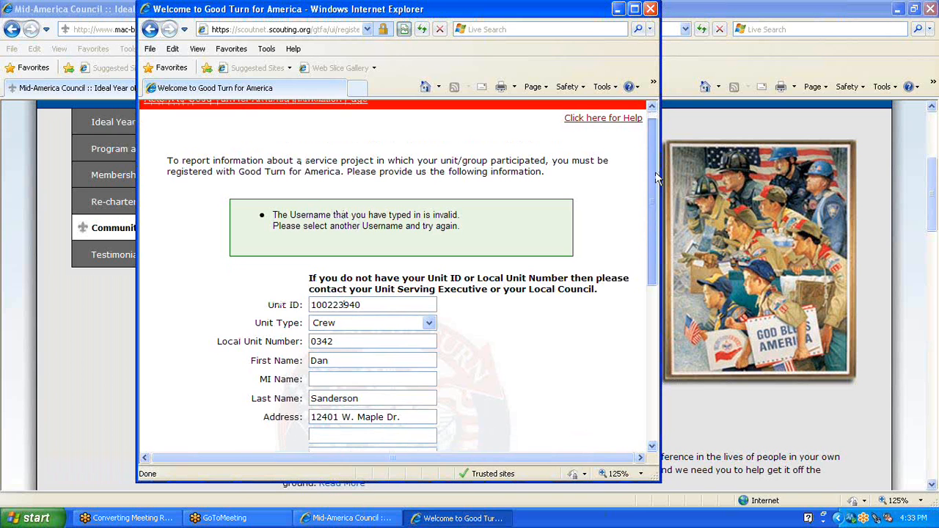
{"action": "scroll", "scroll_direction": "down", "scroll_amount": 3}
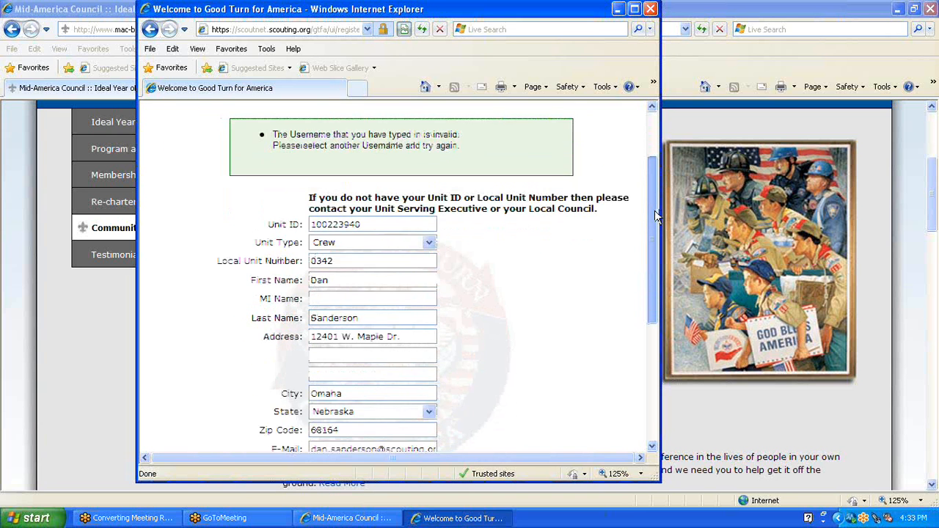
{"action": "scroll", "scroll_direction": "down", "scroll_amount": 3}
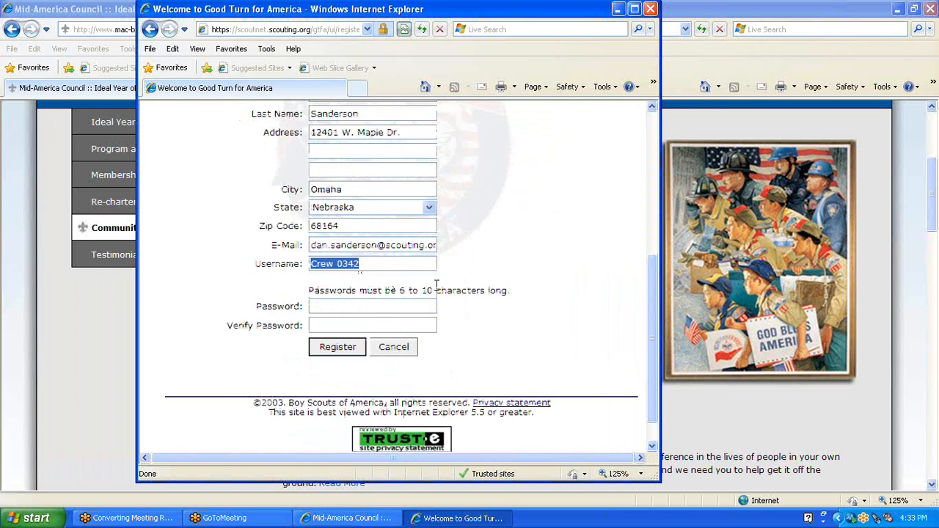
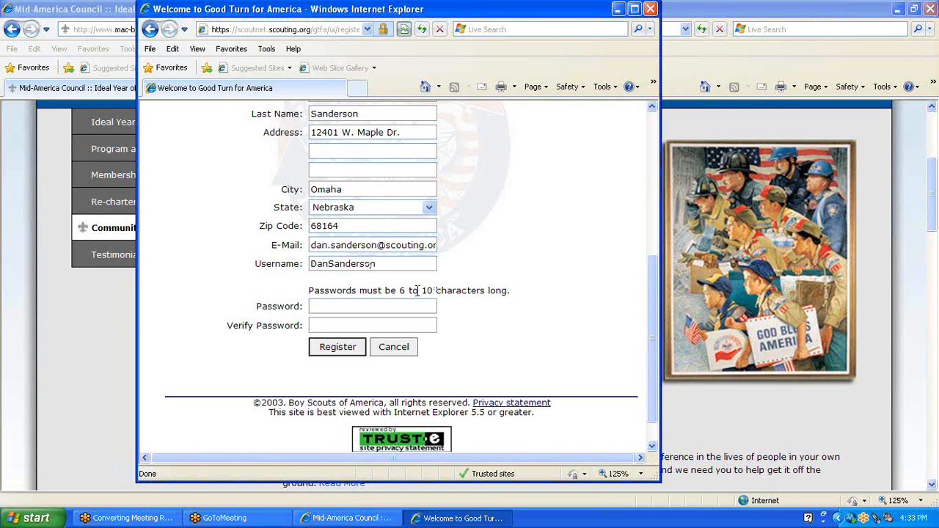
{"action": "type", "text": "•••"}
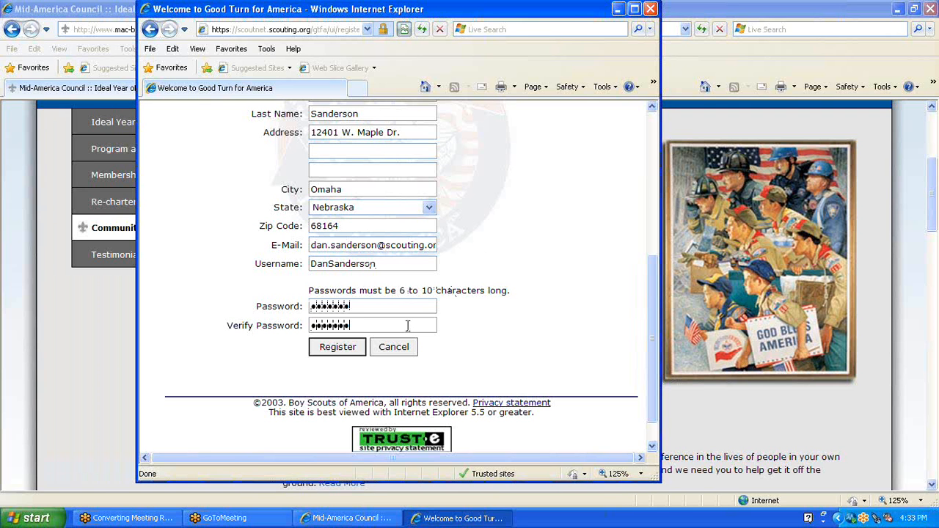
{"action": "left_click", "coordinate": [338, 346]}
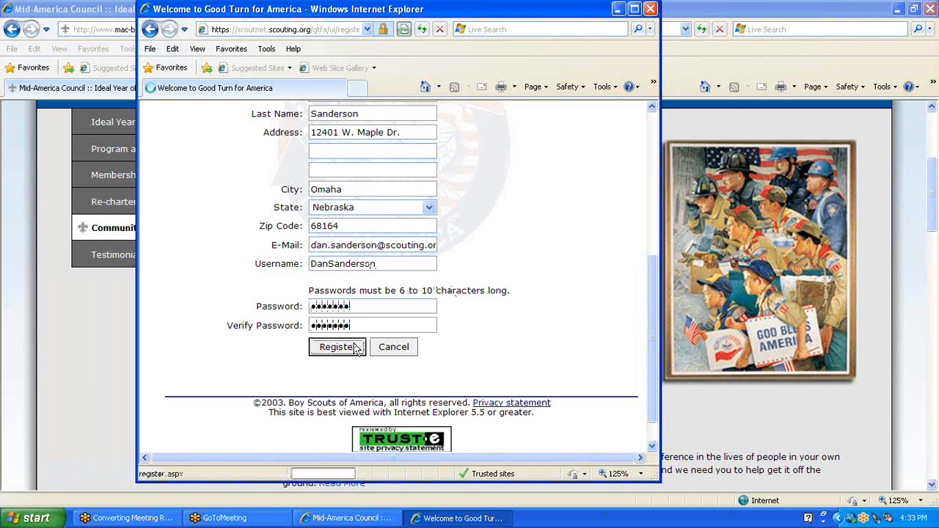
Register with the new username and view the Crew 0342 Mid-America Council welcome page
{"action": "left_click", "coordinate": [338, 347]}
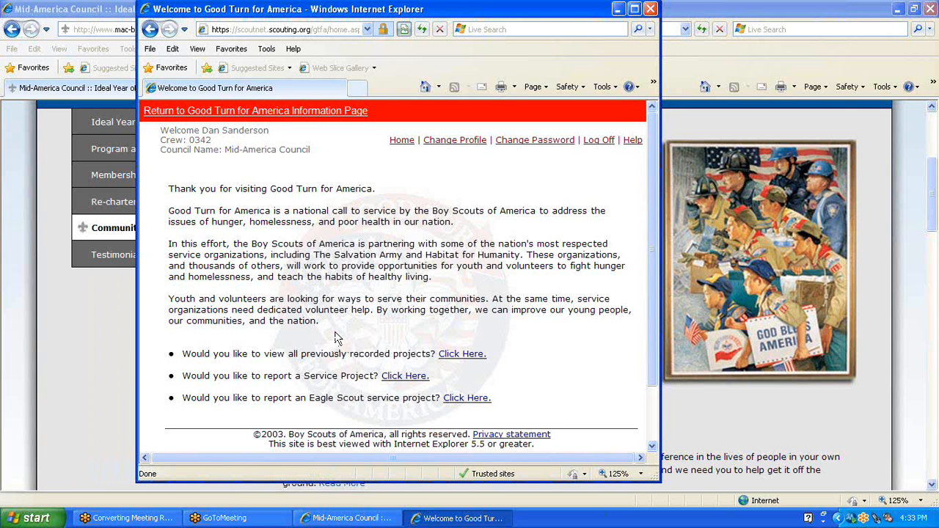
{"action": "mouse_move", "coordinate": [647, 189]}
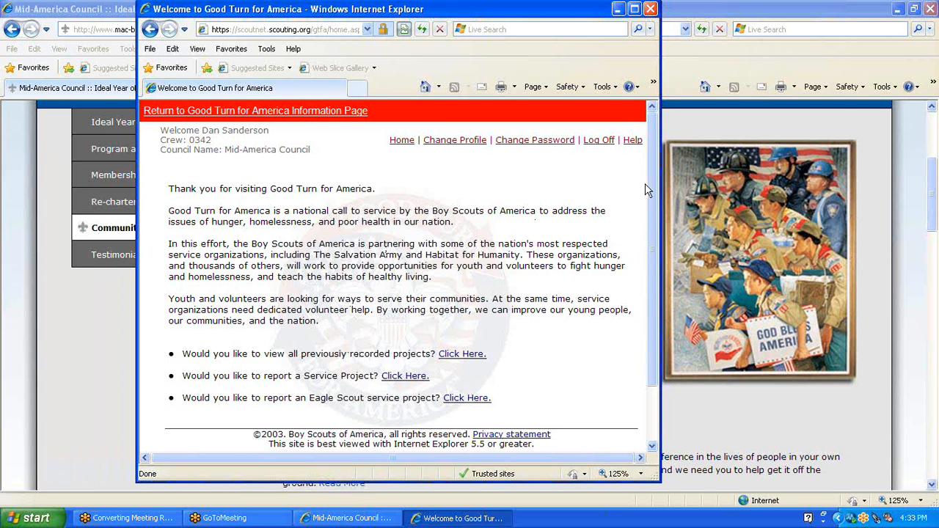
{"action": "scroll", "scroll_direction": "down", "scroll_amount": 3}
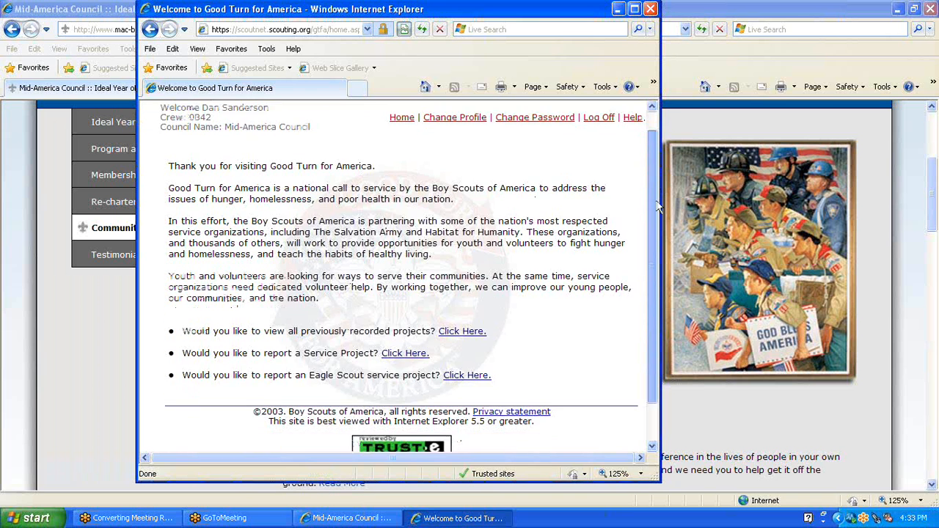
{"action": "scroll", "scroll_direction": "down", "scroll_amount": 3}
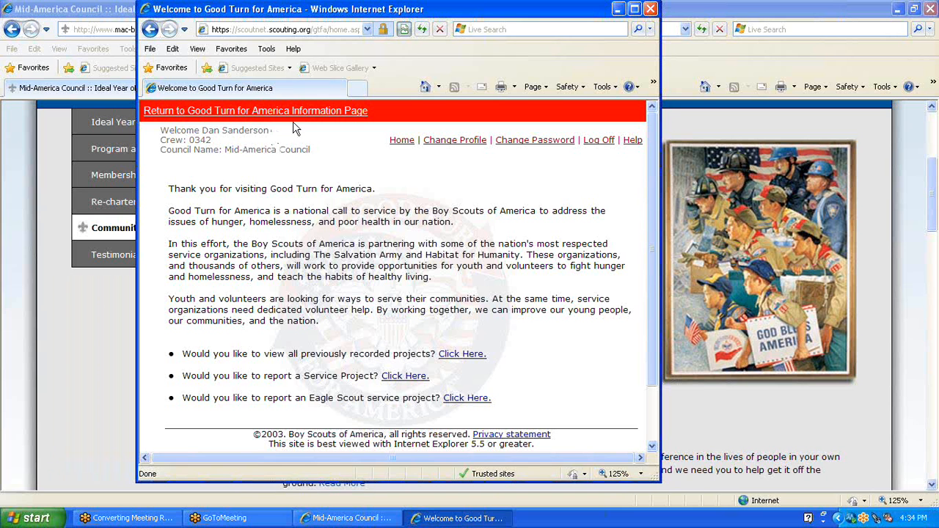
{"action": "mouse_move", "coordinate": [463, 354]}
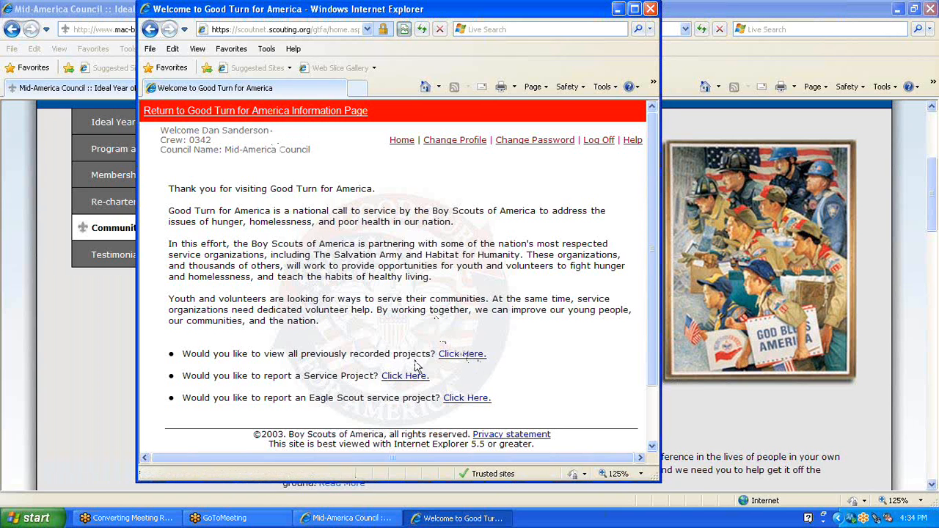
{"action": "mouse_move", "coordinate": [223, 150]}
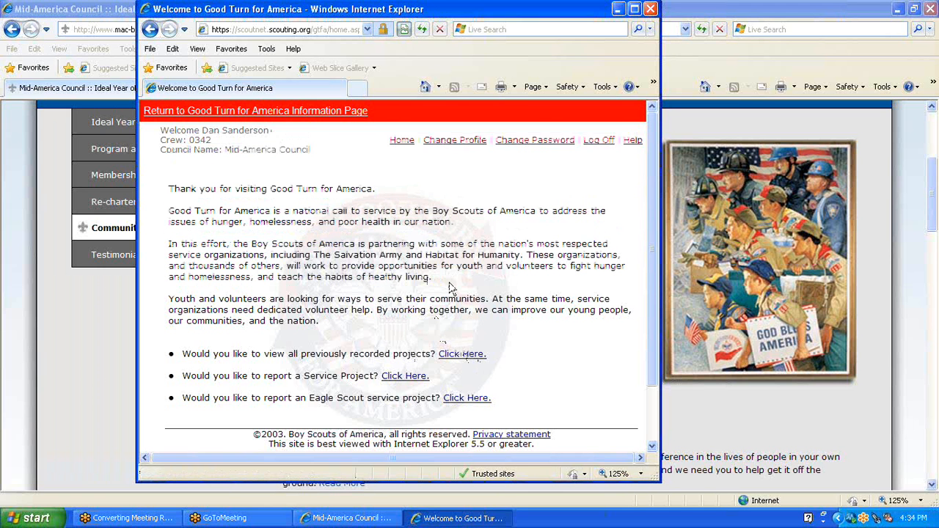
{"action": "mouse_move", "coordinate": [599, 140]}
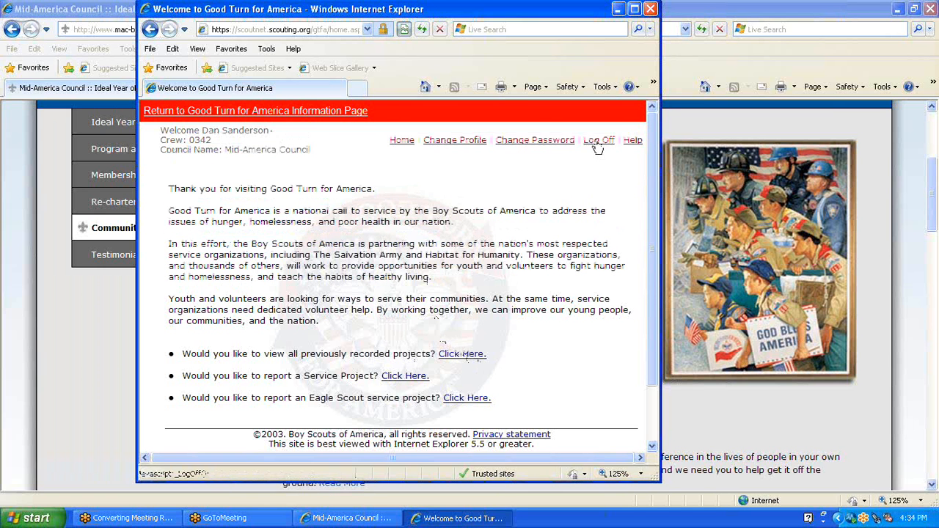